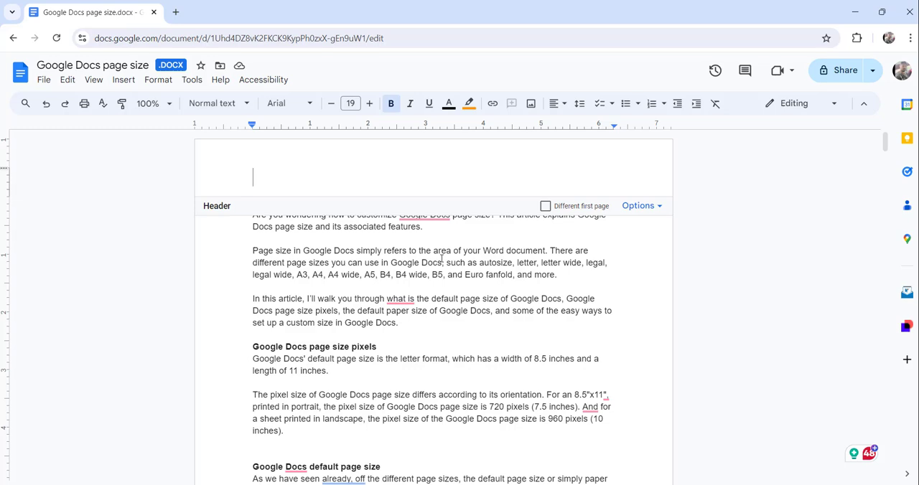
Show the page number placement layouts from the Insert menu.
{"action": "left_click", "coordinate": [123, 80]}
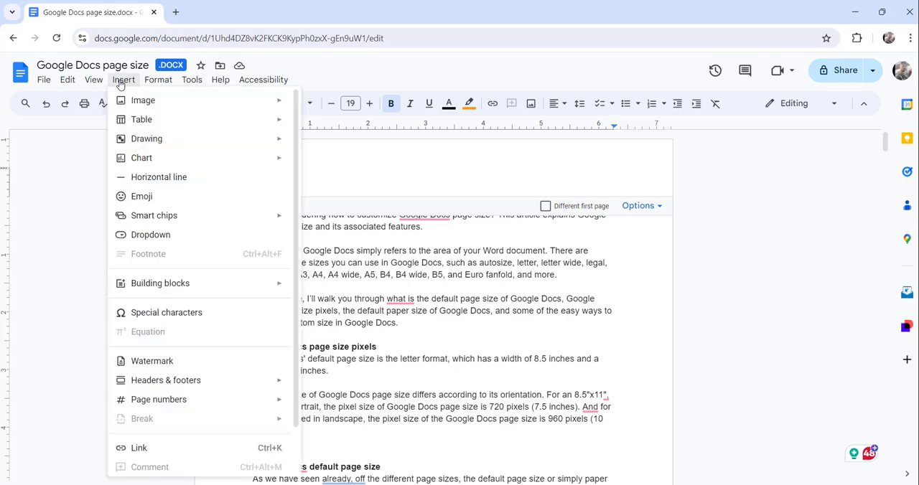
{"action": "left_click", "coordinate": [158, 399]}
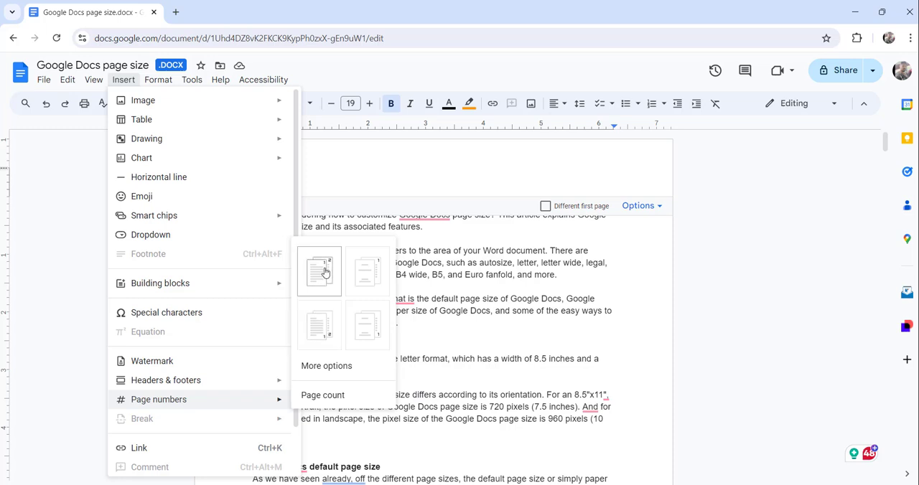
Add page number 1 to the header of every page, left-aligned.
{"action": "left_click", "coordinate": [319, 270]}
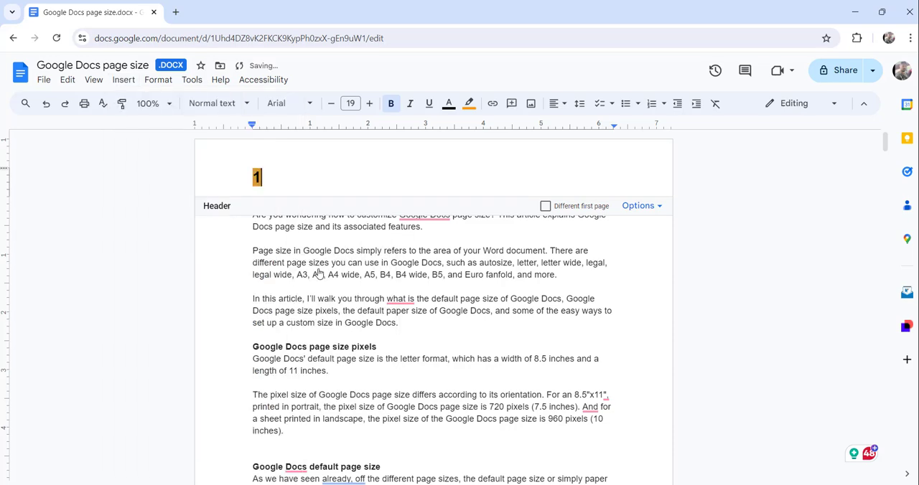
{"action": "mouse_move", "coordinate": [385, 177]}
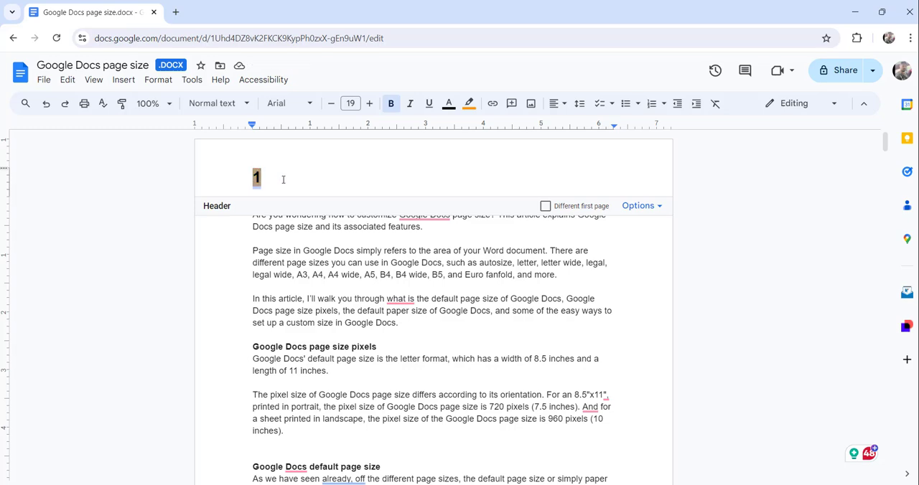
{"action": "mouse_move", "coordinate": [302, 176]}
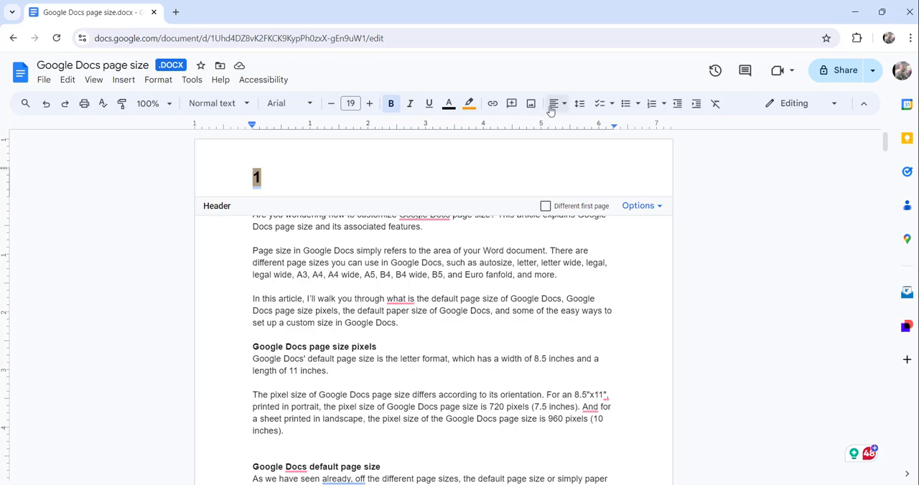
Try right and left alignment on the header page number, ending with it centered.
{"action": "left_click", "coordinate": [555, 104]}
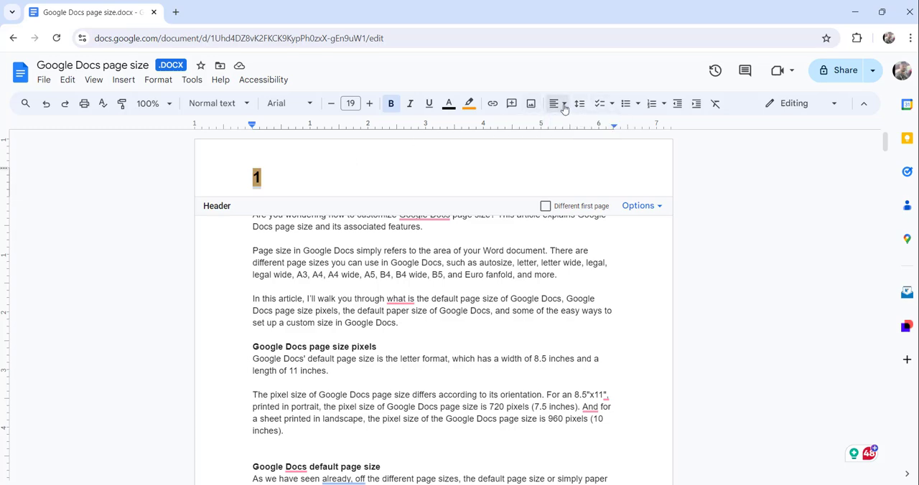
{"action": "left_click", "coordinate": [558, 103]}
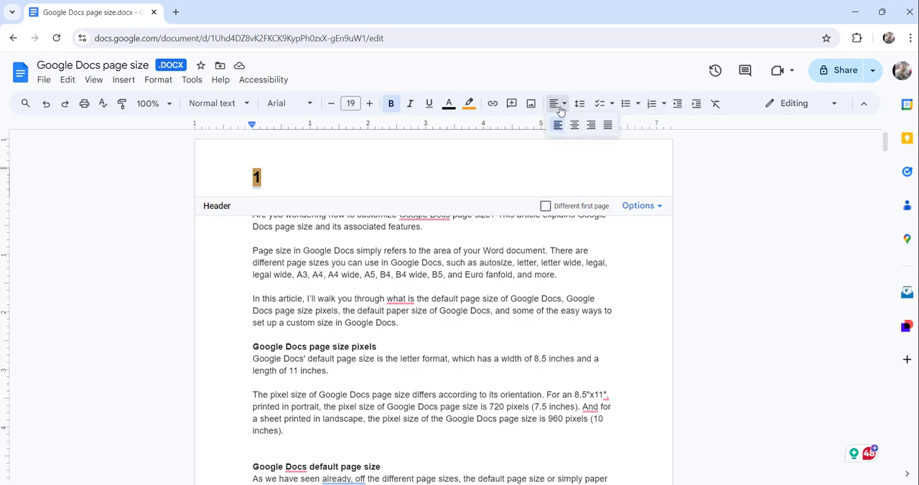
{"action": "mouse_move", "coordinate": [574, 124]}
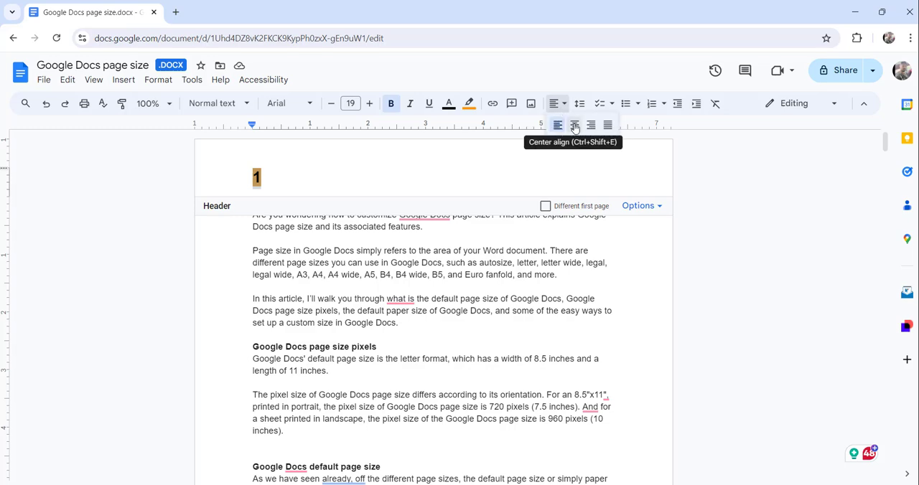
{"action": "mouse_move", "coordinate": [592, 125]}
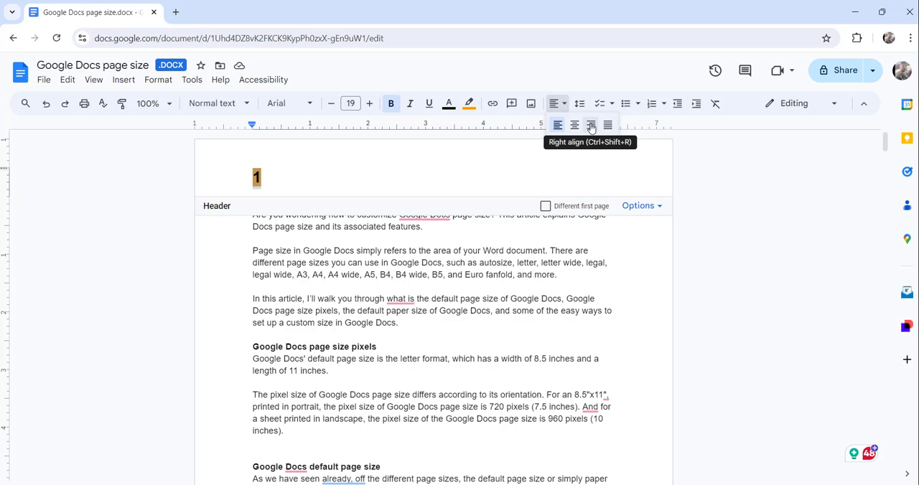
{"action": "mouse_move", "coordinate": [592, 124]}
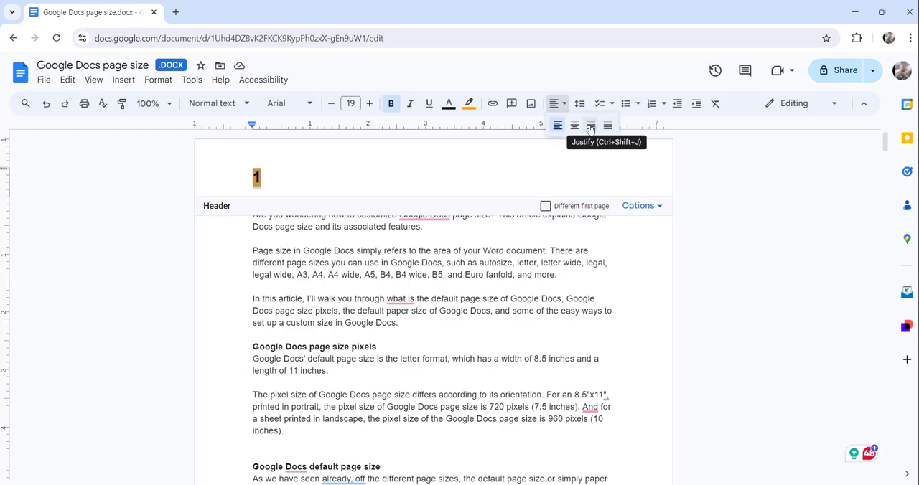
{"action": "mouse_move", "coordinate": [574, 125]}
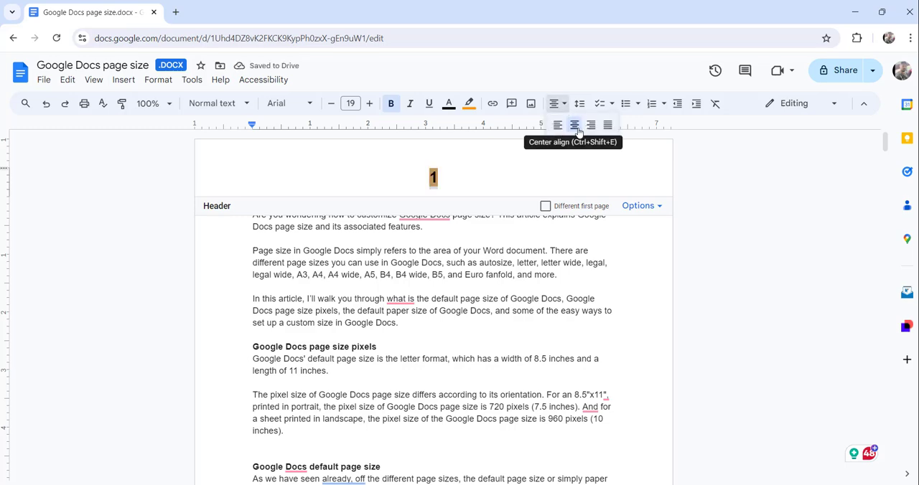
{"action": "mouse_move", "coordinate": [590, 124]}
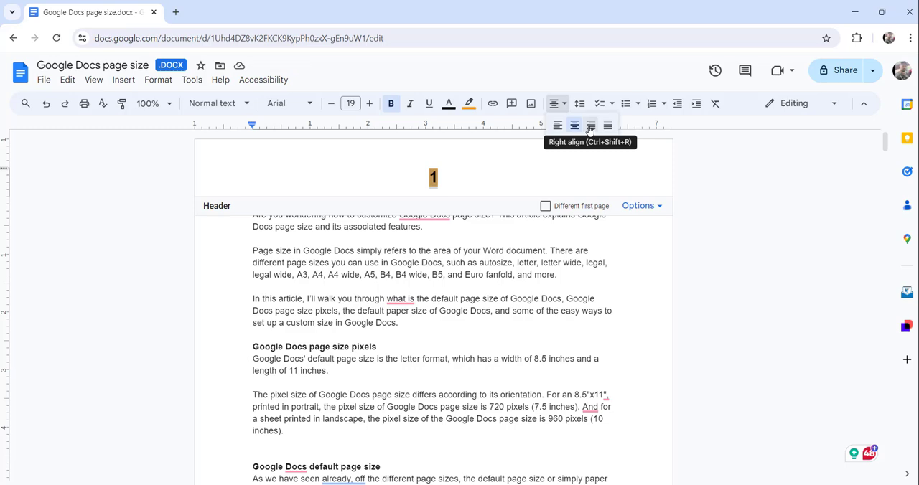
{"action": "left_click", "coordinate": [590, 123]}
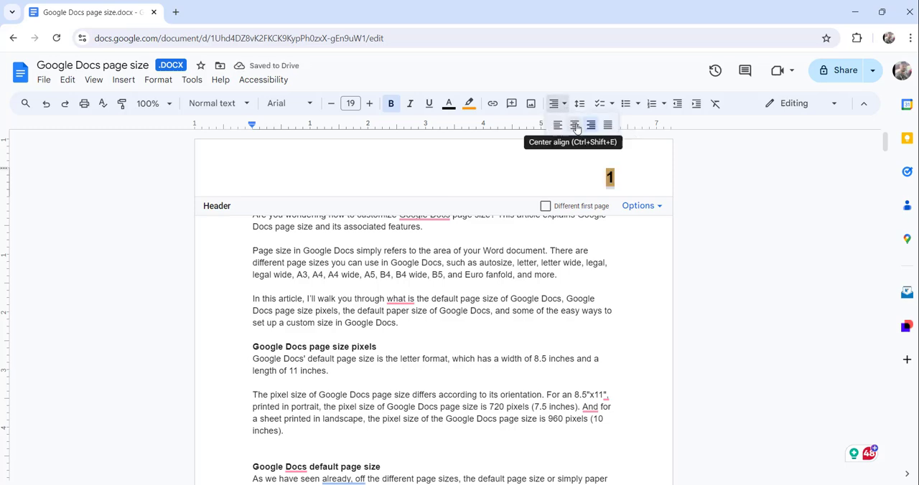
{"action": "left_click", "coordinate": [554, 124]}
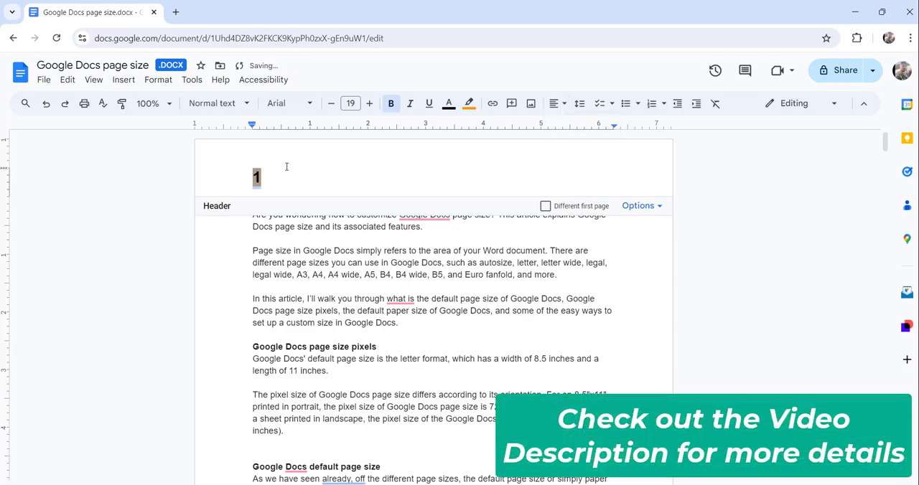
{"action": "left_click", "coordinate": [556, 103]}
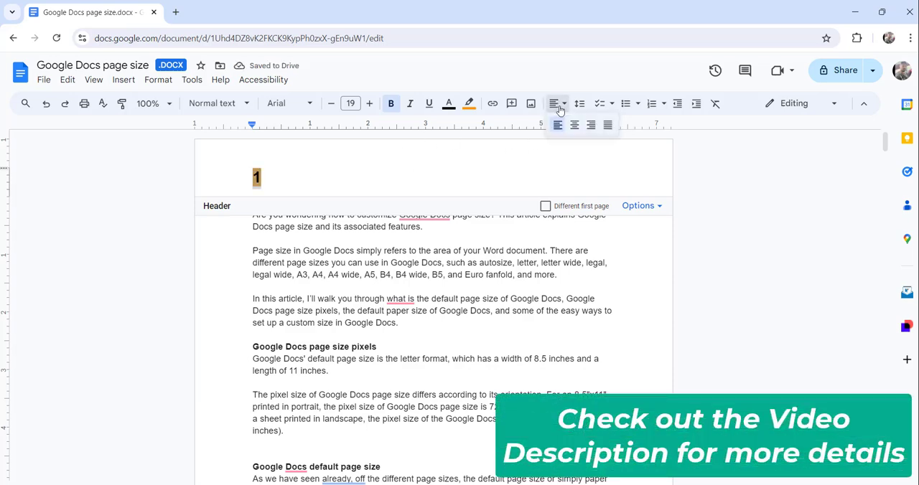
{"action": "left_click", "coordinate": [576, 124]}
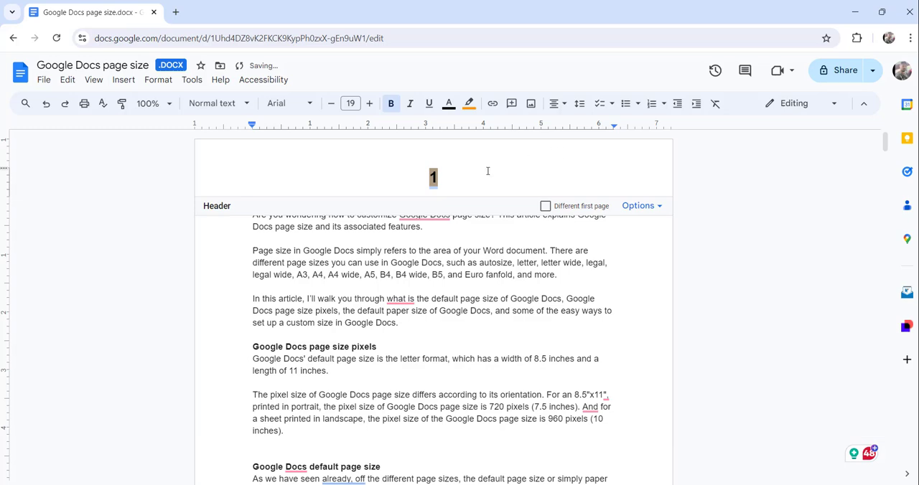